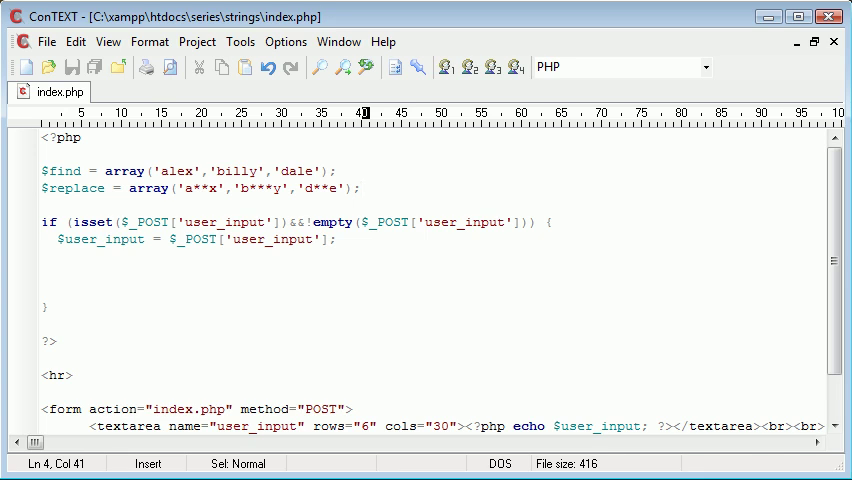
Select the name alex in the $find array of index.php
{"action": "left_click", "coordinate": [158, 170]}
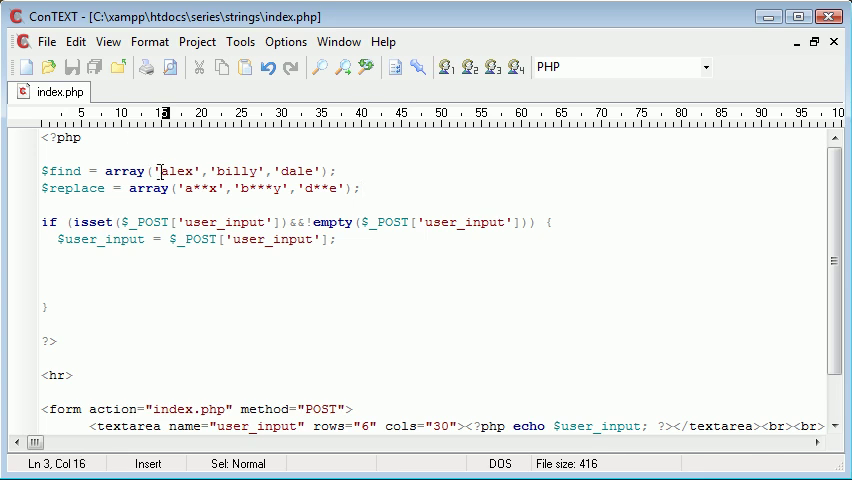
{"action": "double_click", "coordinate": [177, 170]}
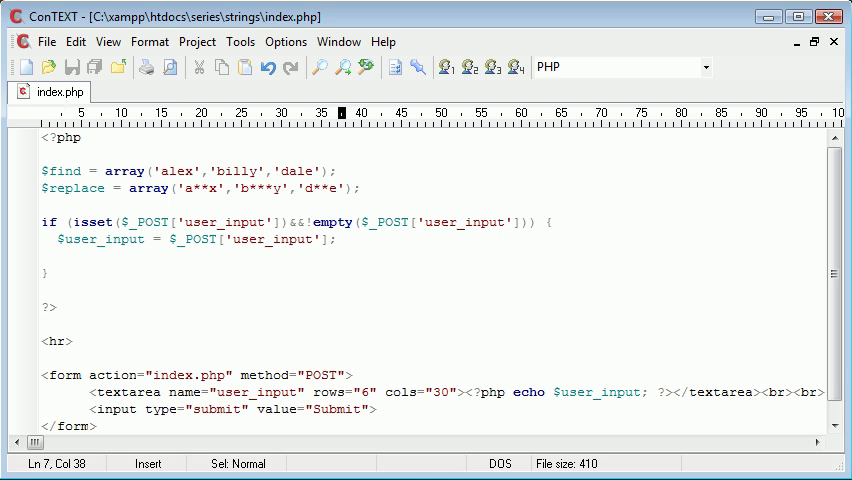
Write $user_input_new = str_replace($find, $replace, $user_input); below $user_input
{"action": "type", "text": "$us"}
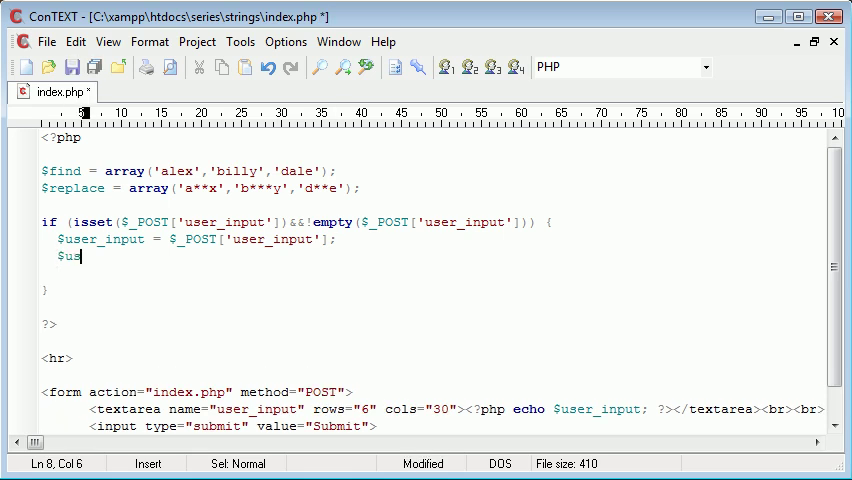
{"action": "type", "text": "er_input"}
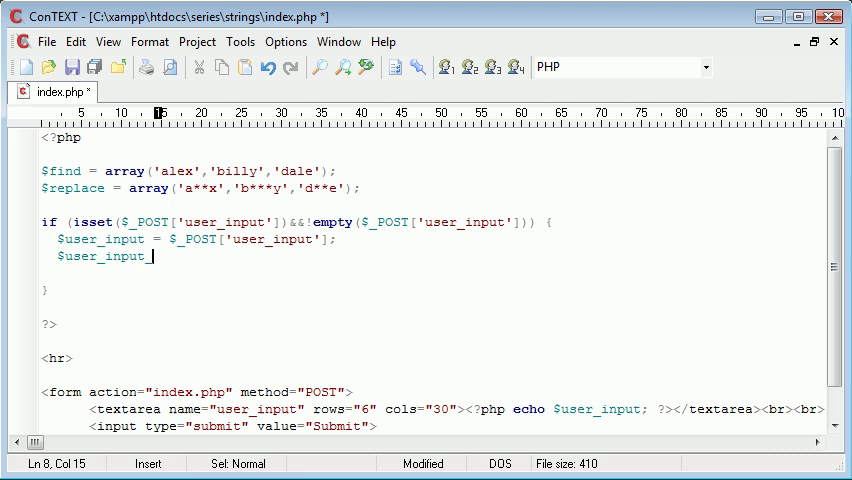
{"action": "type", "text": "_new ="}
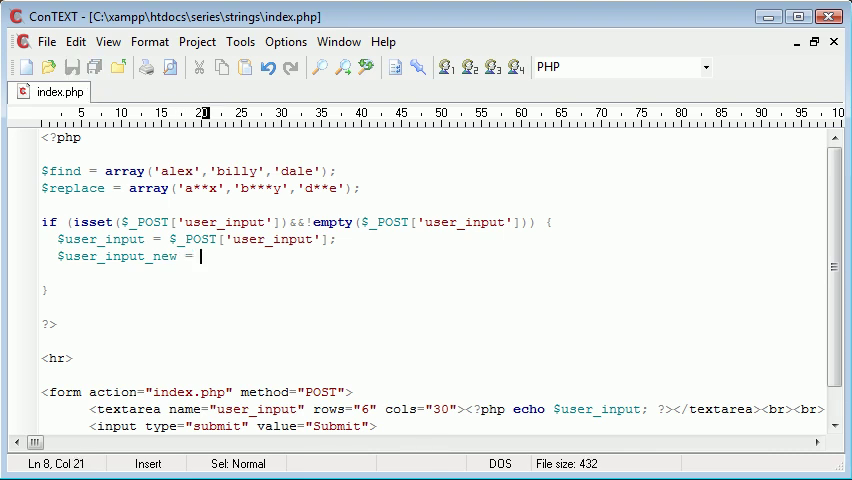
{"action": "type", "text": "str_rep"}
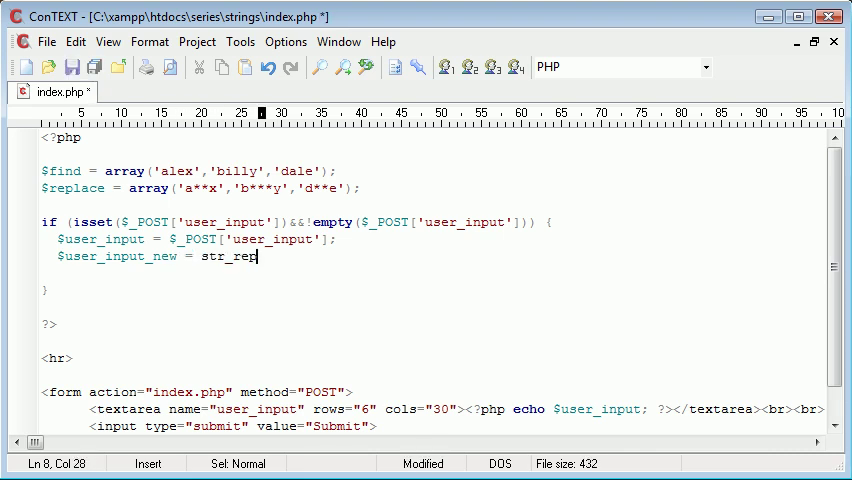
{"action": "type", "text": "lace();"}
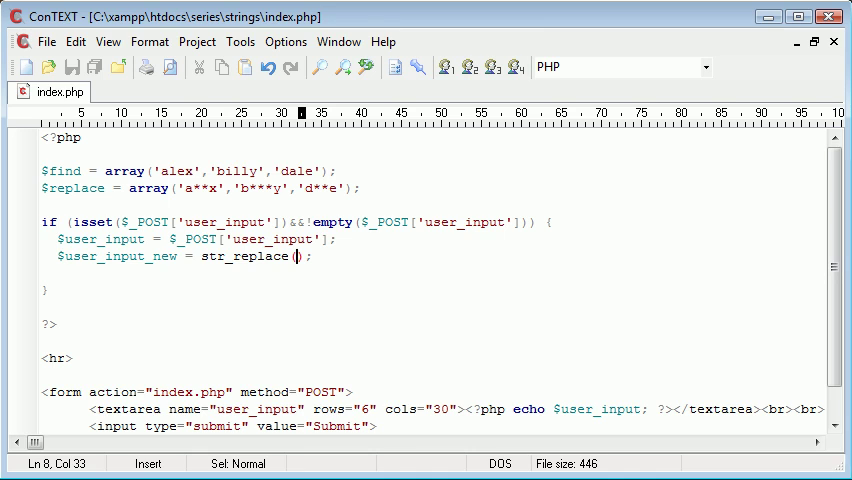
{"action": "type", "text": "$find, $replace, $"}
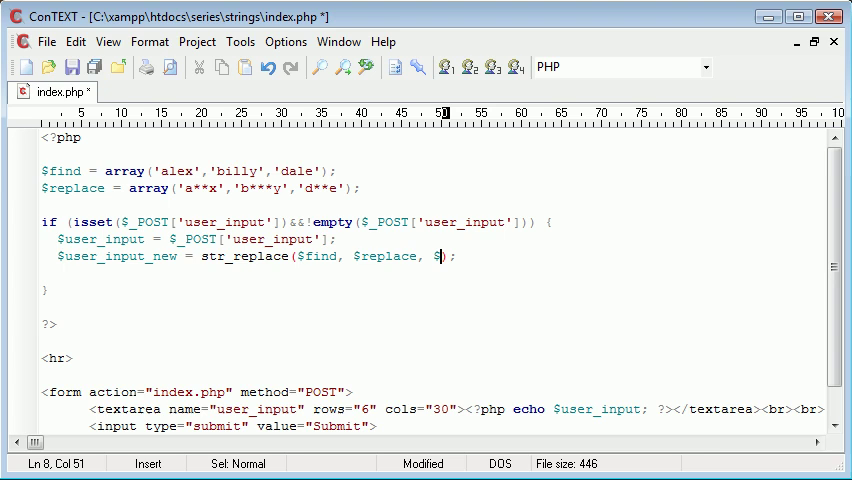
{"action": "type", "text": "user_i"}
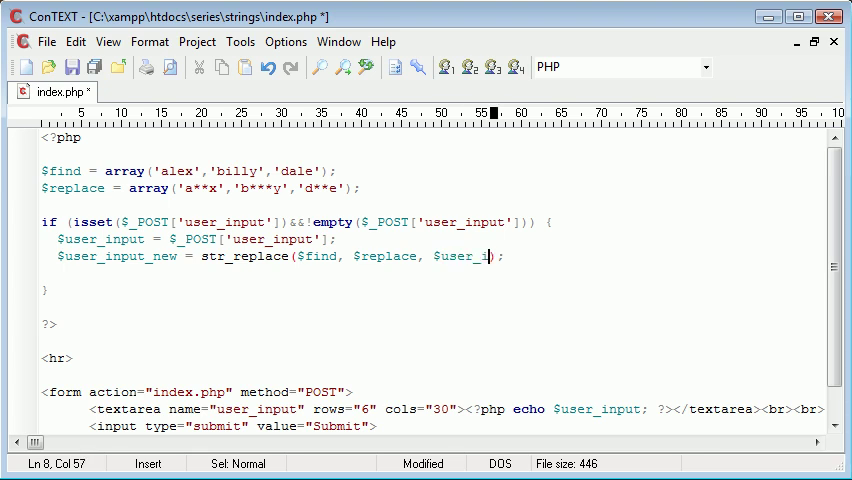
{"action": "type", "text": "nput"}
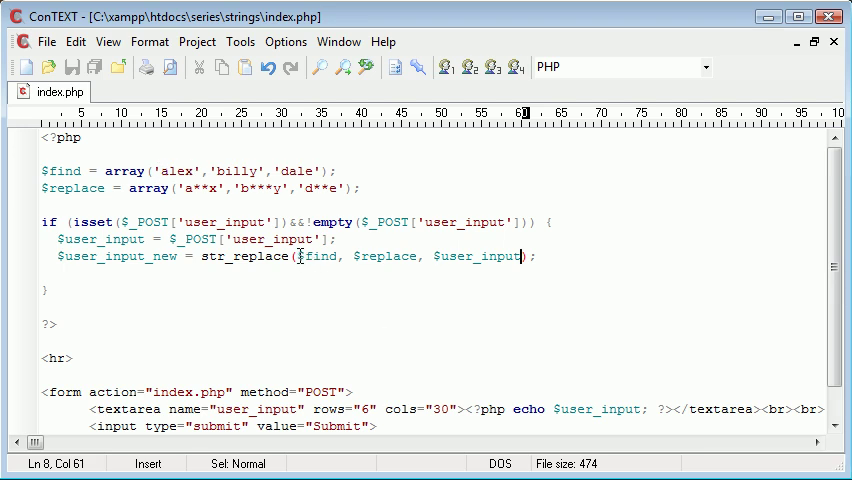
{"action": "double_click", "coordinate": [318, 256]}
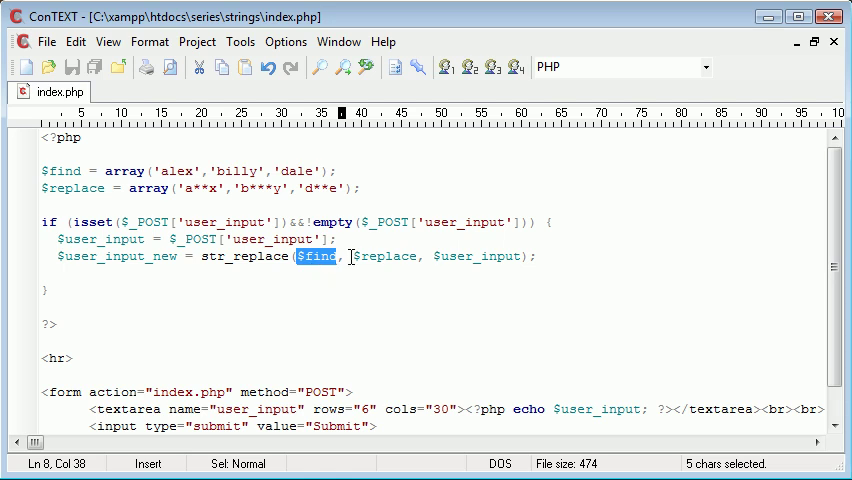
{"action": "double_click", "coordinate": [385, 256]}
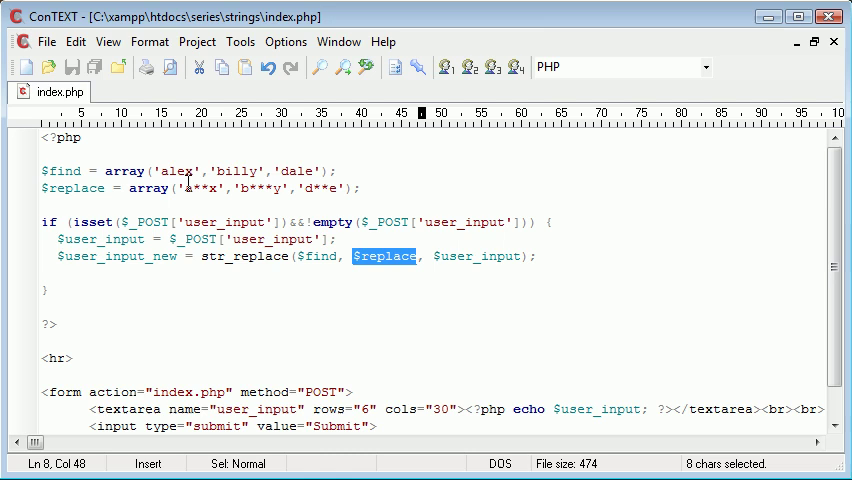
{"action": "mouse_move", "coordinate": [455, 246]}
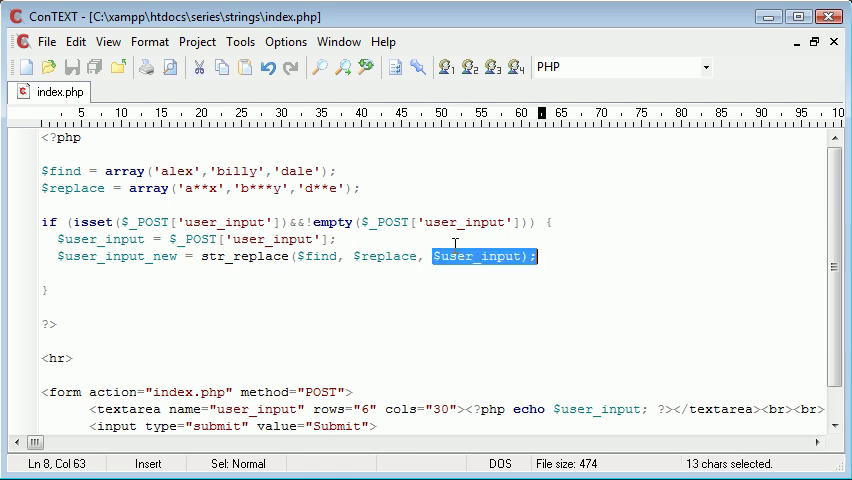
Add echo $user_input_new; below the str_replace line
{"action": "type", "text": "ech"}
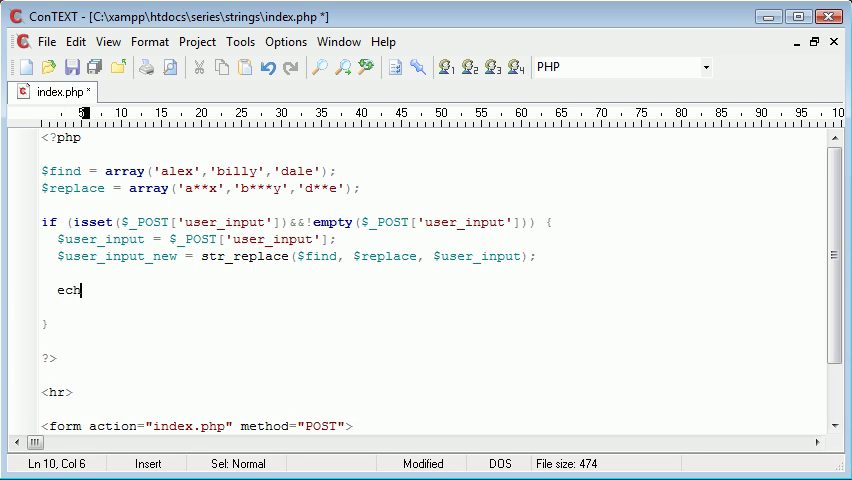
{"action": "type", "text": "o $us"}
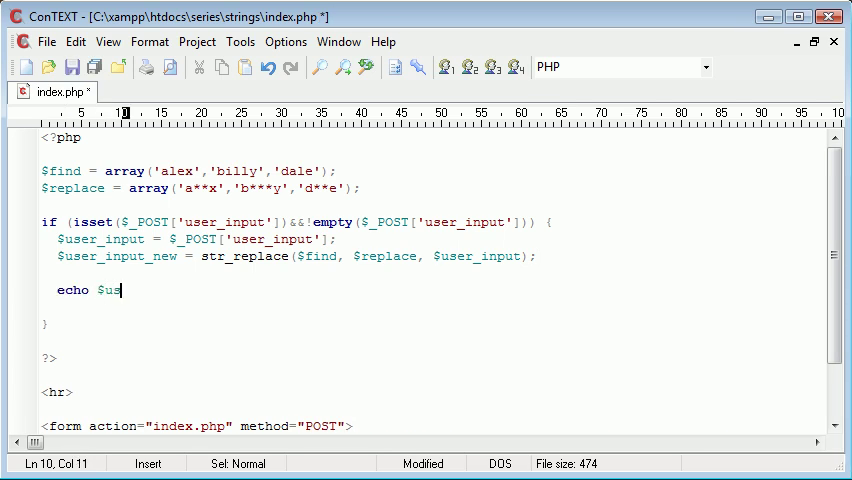
{"action": "type", "text": "ser_input_"}
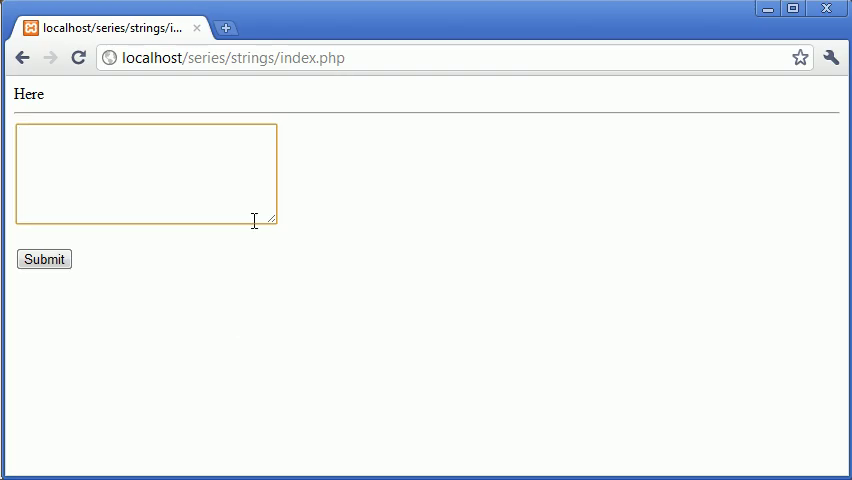
Submit 'Any old text in here' through the form and refocus the text box
{"action": "type", "text": "Any o"}
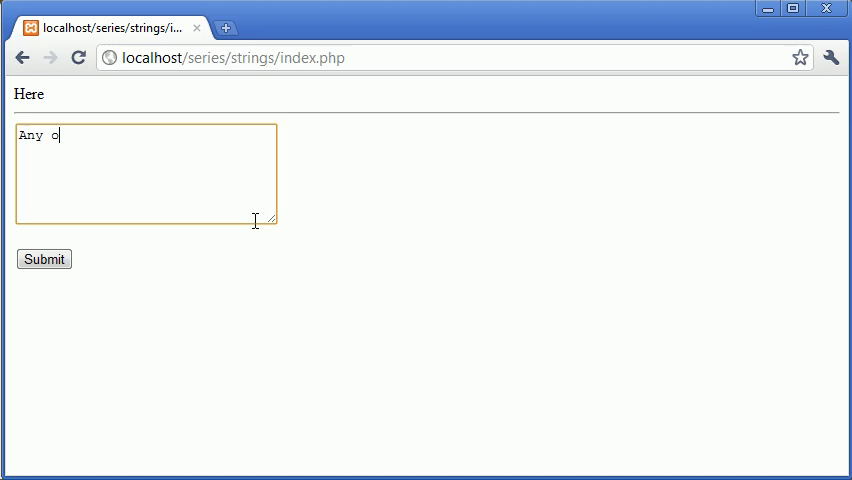
{"action": "type", "text": "ld text in here"}
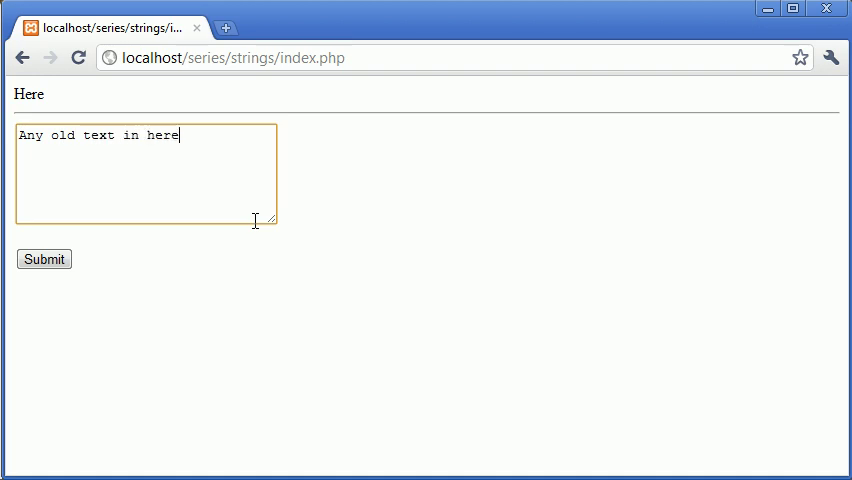
{"action": "left_click", "coordinate": [44, 258]}
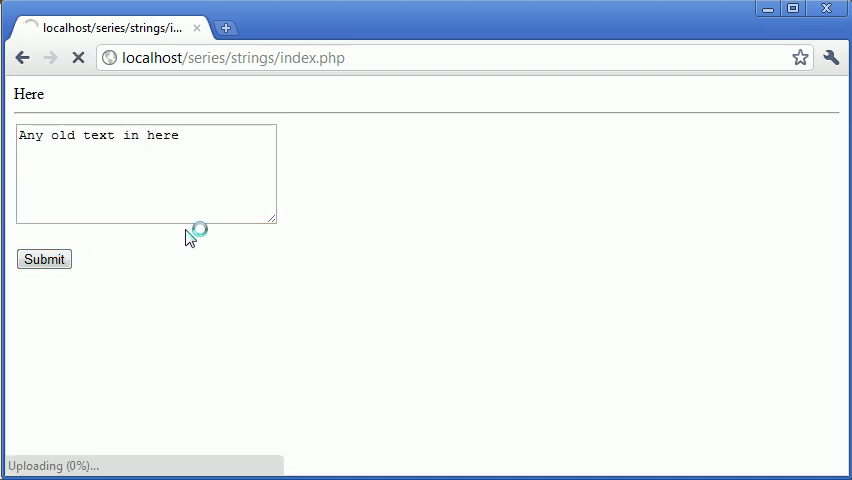
{"action": "left_click", "coordinate": [44, 258]}
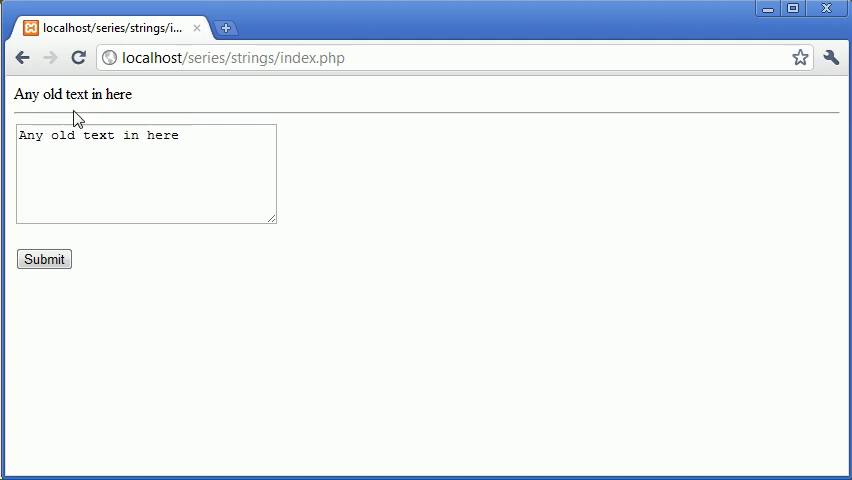
{"action": "left_click", "coordinate": [145, 175]}
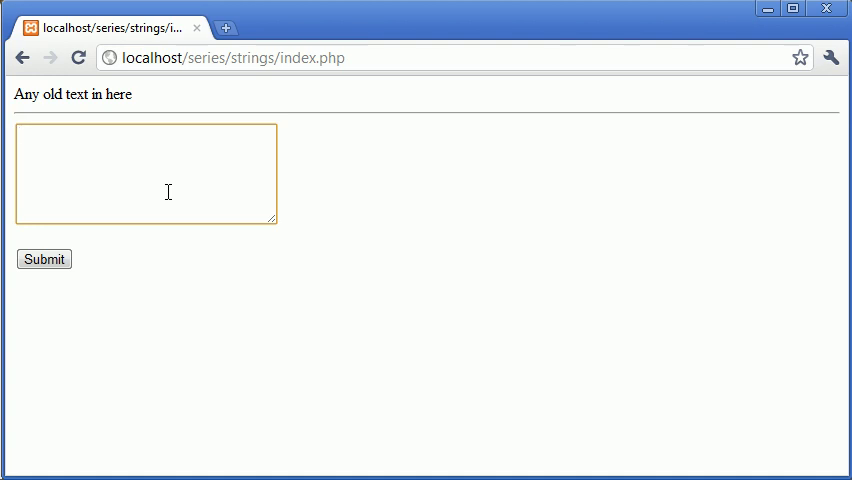
Submit 'Today, I went out with alex, billy and dale.' through the form
{"action": "type", "text": "Today, I went out with"}
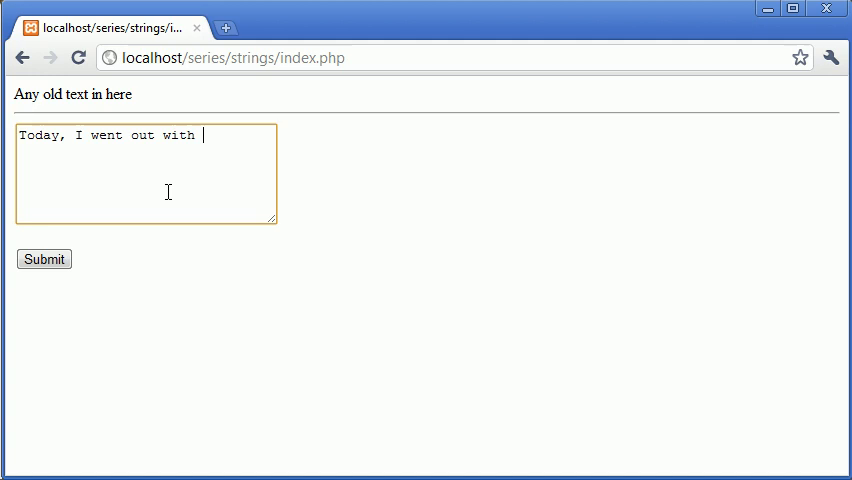
{"action": "type", "text": "alex, billy and dale."}
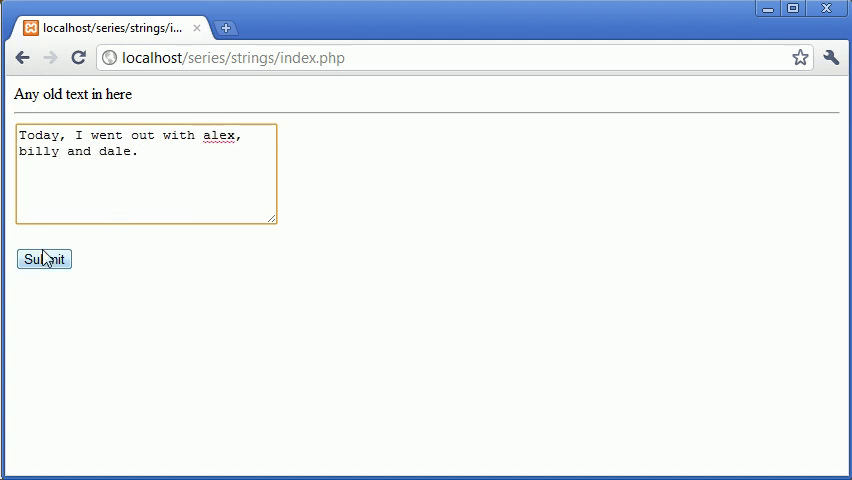
{"action": "left_click", "coordinate": [44, 259]}
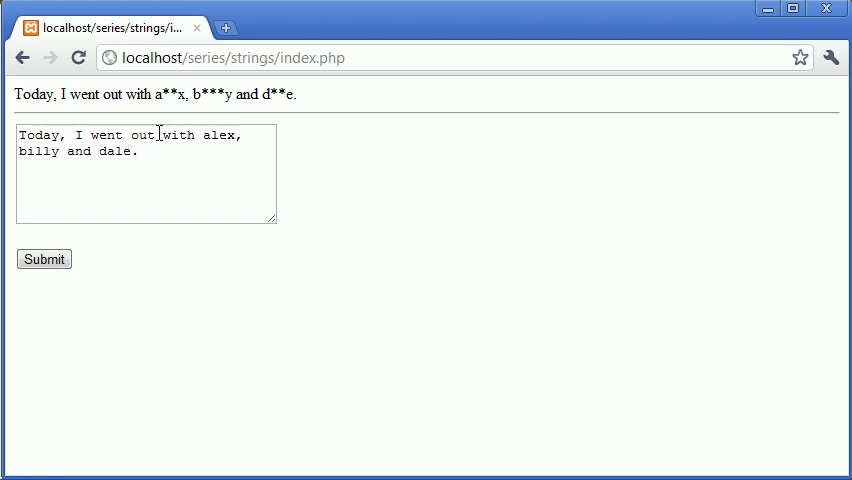
{"action": "mouse_move", "coordinate": [378, 203]}
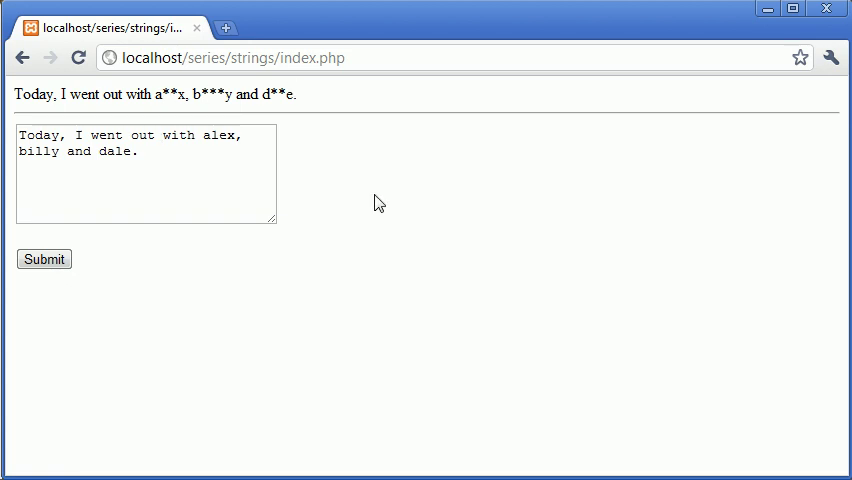
{"action": "mouse_move", "coordinate": [358, 205]}
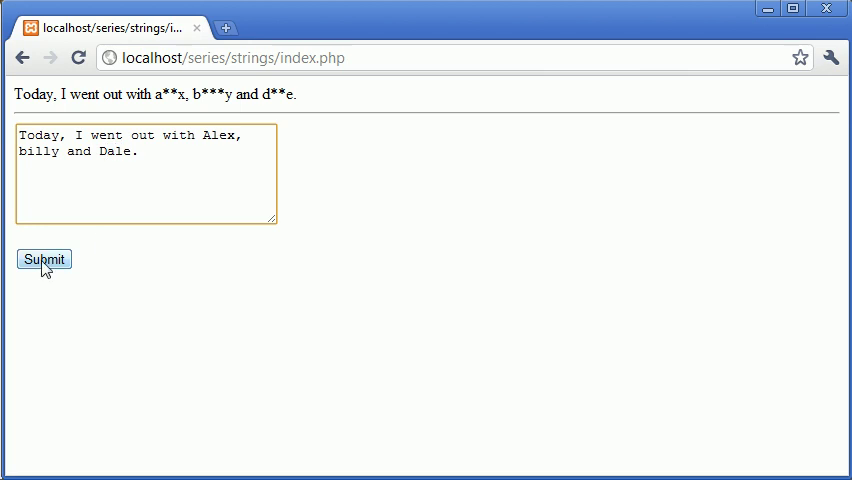
Resubmit the sentence with Alex and Dale capitalised
{"action": "left_click", "coordinate": [43, 259]}
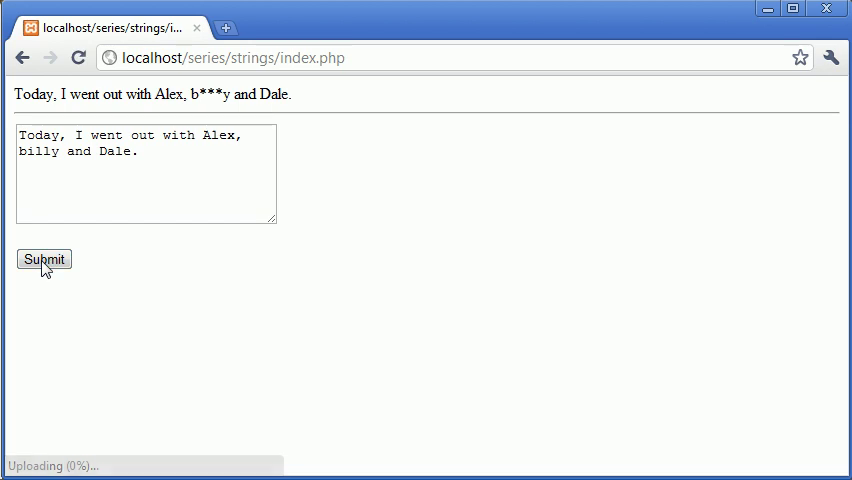
{"action": "left_click", "coordinate": [43, 259]}
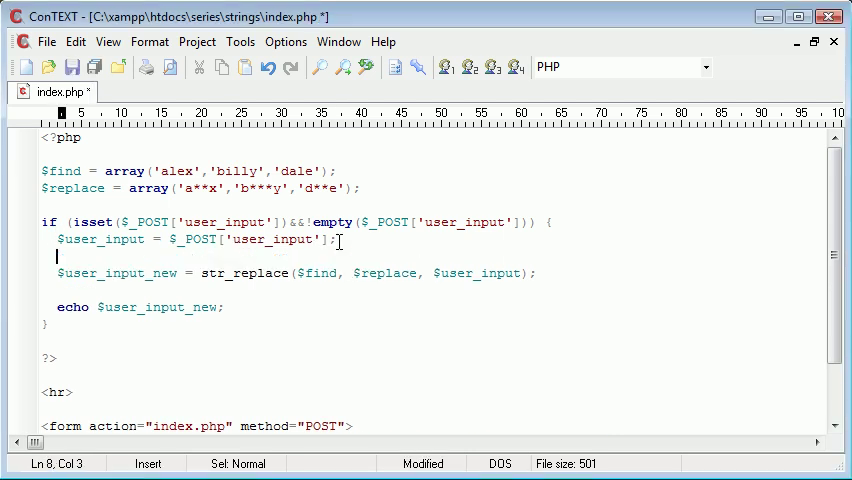
Add $user_input_lc = strtolower($user_input); and pass $user_input_lc to str_replace
{"action": "type", "text": "$user_input_"}
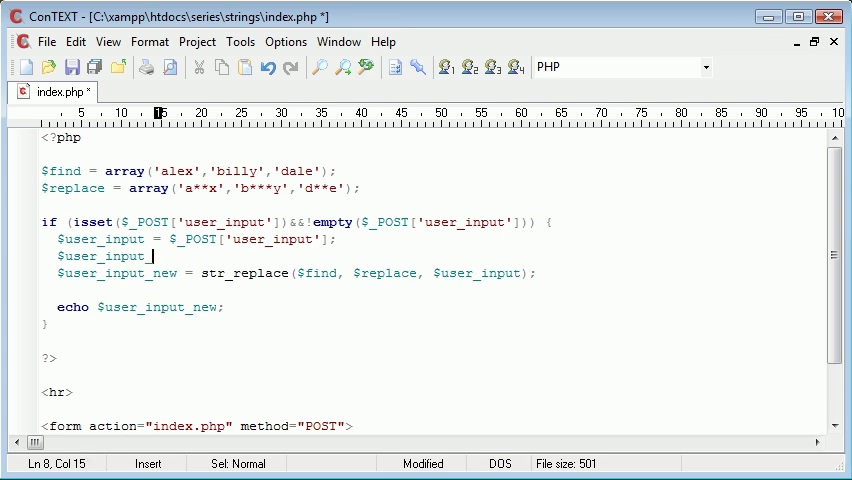
{"action": "type", "text": "lc = st"}
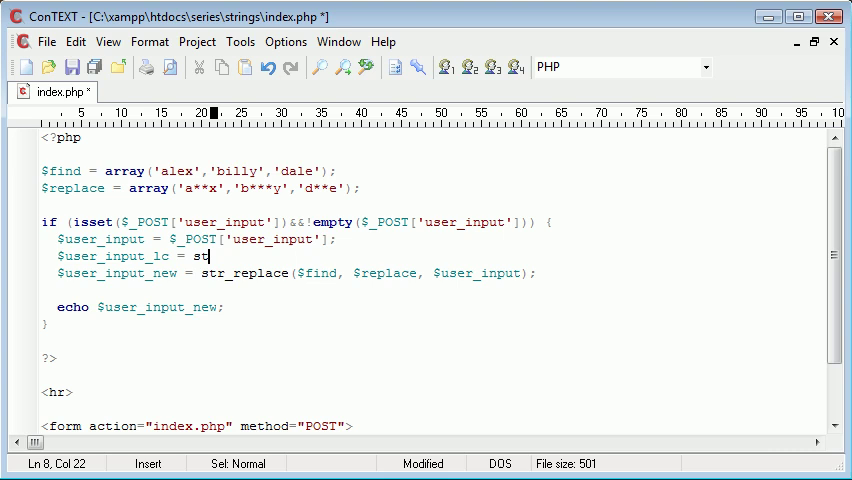
{"action": "type", "text": "rtolower();"}
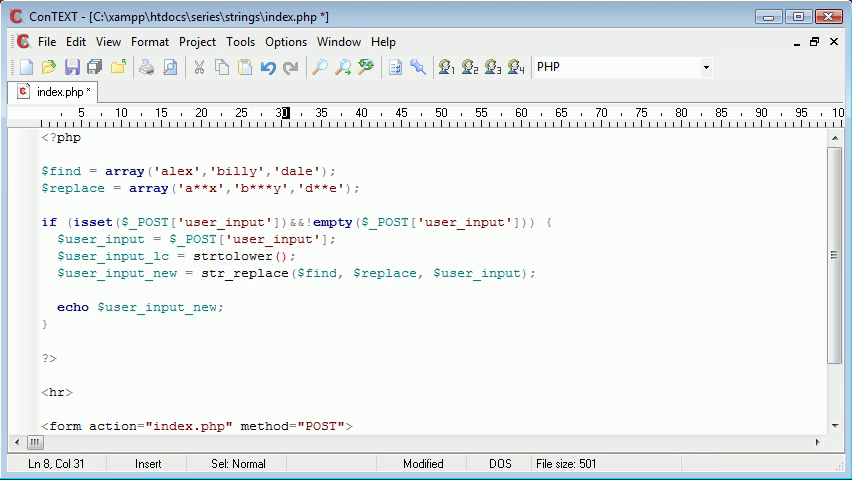
{"action": "type", "text": "$user_input"}
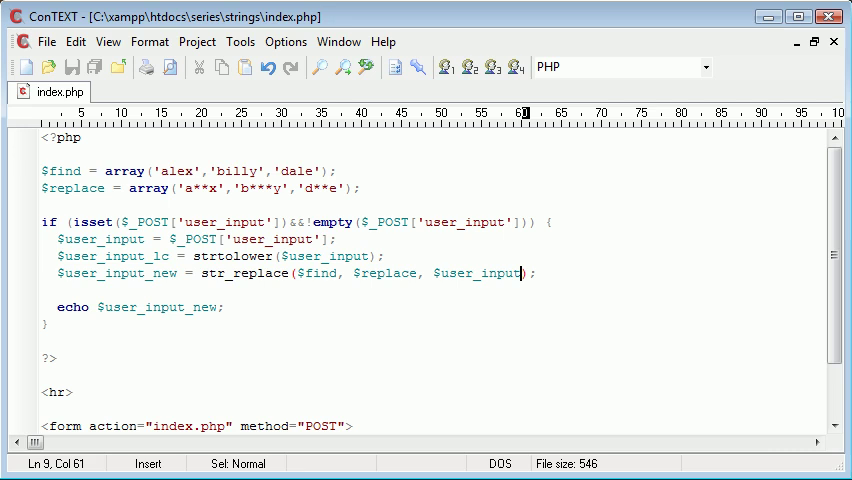
{"action": "type", "text": "_lc"}
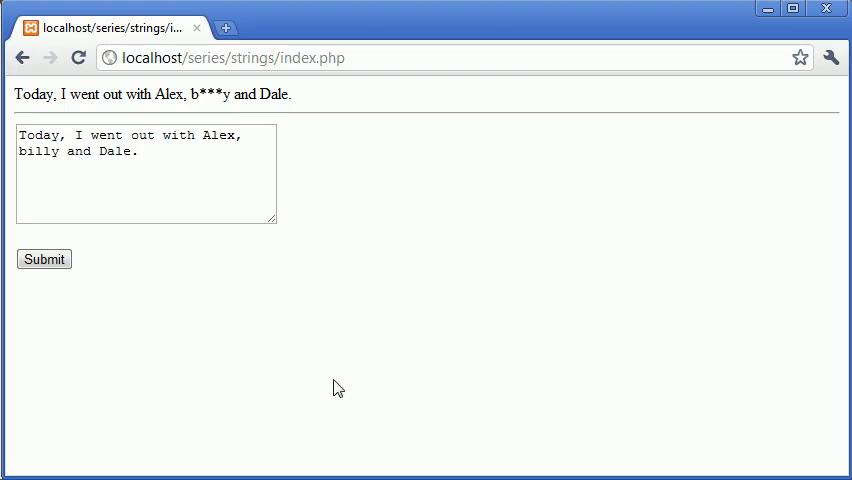
Resubmit the form and select the all-lowercase censored output sentence
{"action": "left_click", "coordinate": [44, 259]}
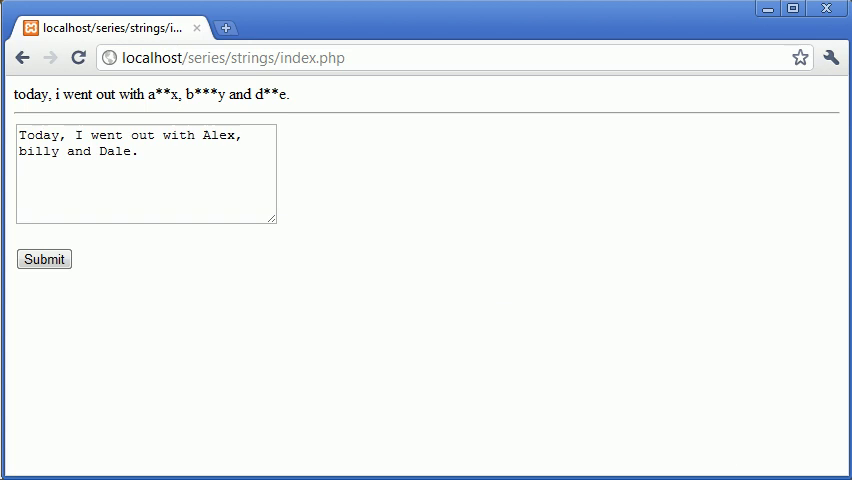
{"action": "triple_click", "coordinate": [130, 143]}
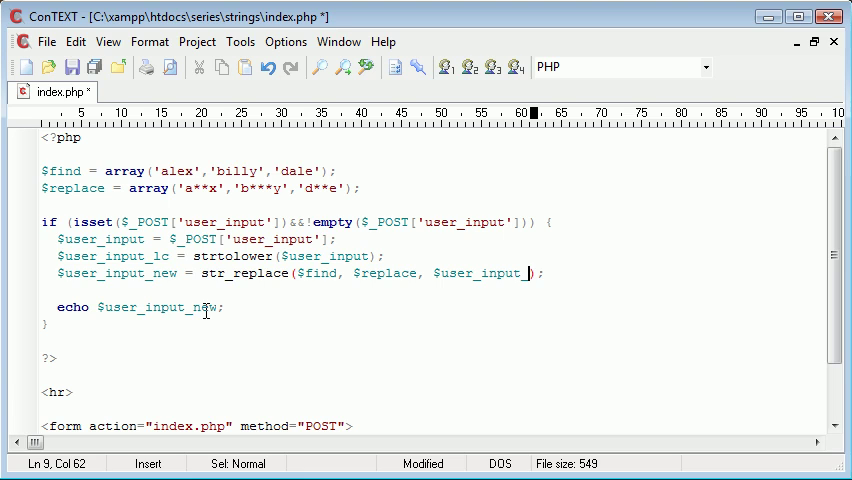
Delete the strtolower line and change str_replace to str_ireplace
{"action": "left_click", "coordinate": [388, 256]}
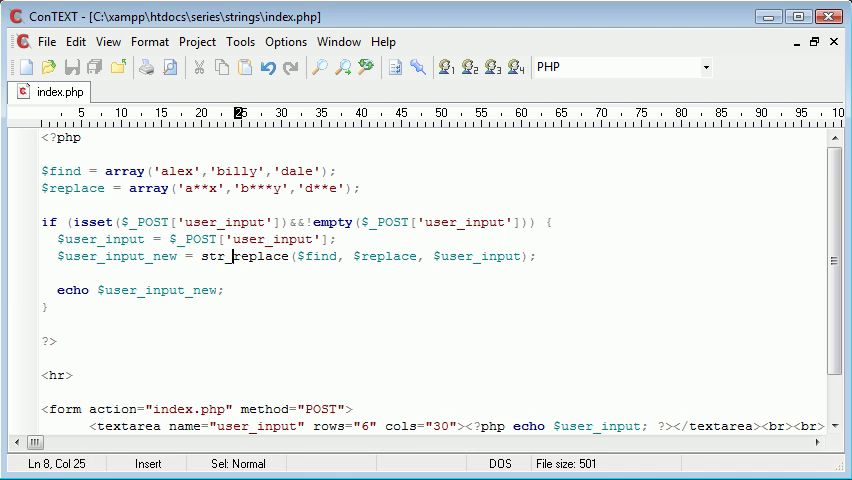
{"action": "type", "text": "i"}
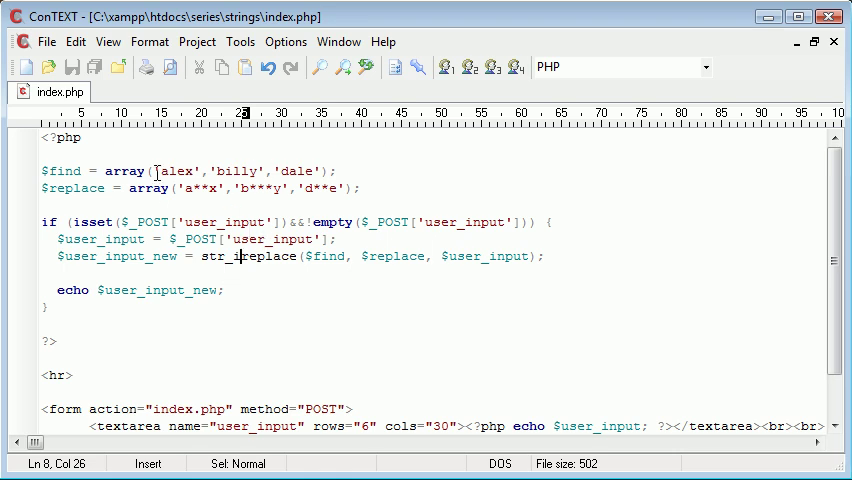
{"action": "left_click", "coordinate": [188, 198]}
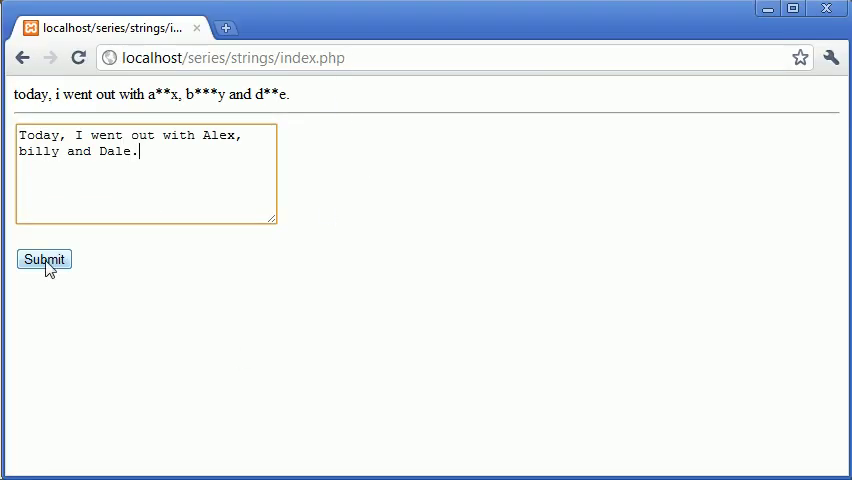
Resubmit the form and highlight the censored Alex, billy and Dale in the output
{"action": "left_click", "coordinate": [44, 259]}
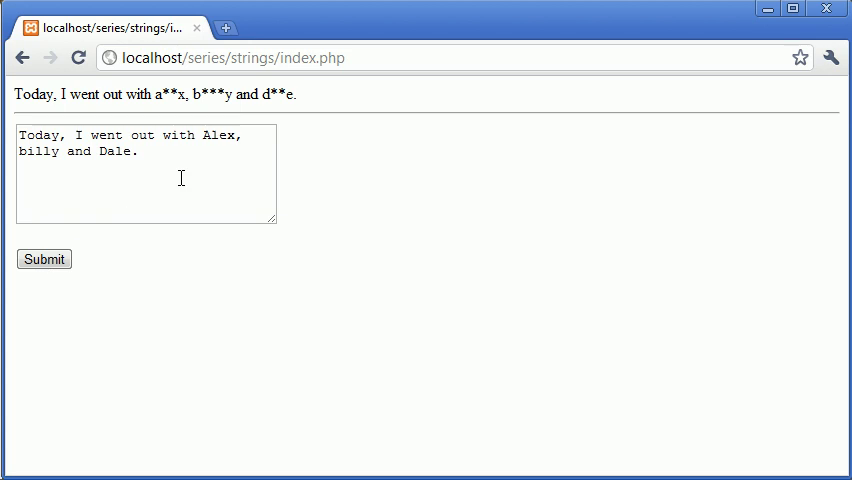
{"action": "left_click", "coordinate": [203, 135]}
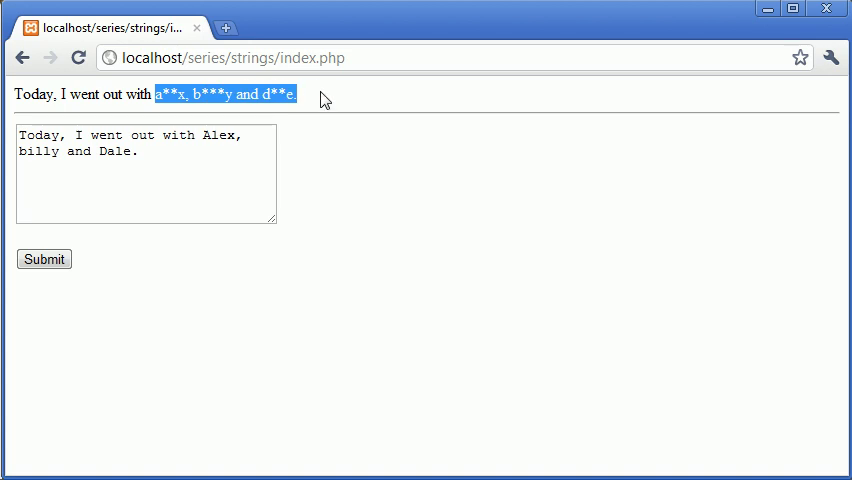
{"action": "left_click", "coordinate": [155, 93]}
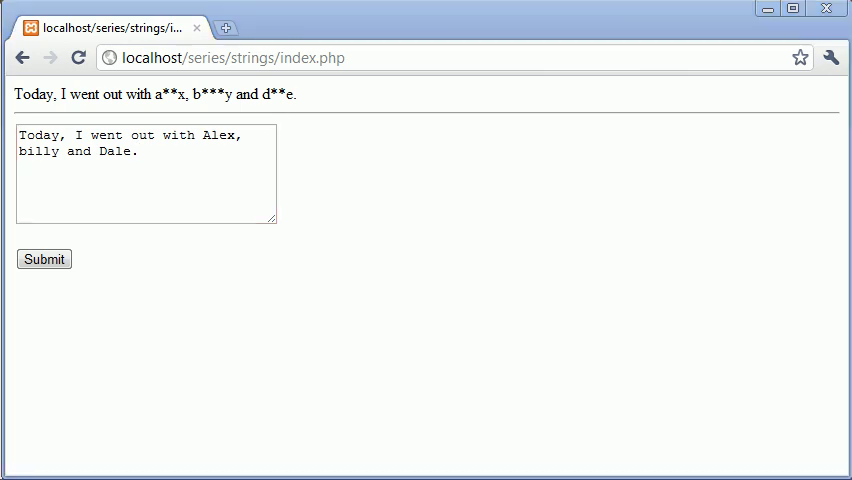
{"action": "mouse_move", "coordinate": [435, 322]}
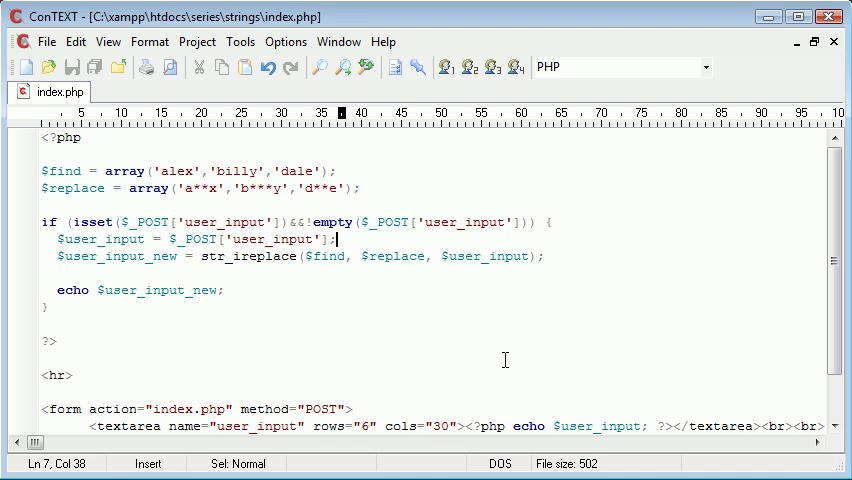
{"action": "mouse_move", "coordinate": [765, 456]}
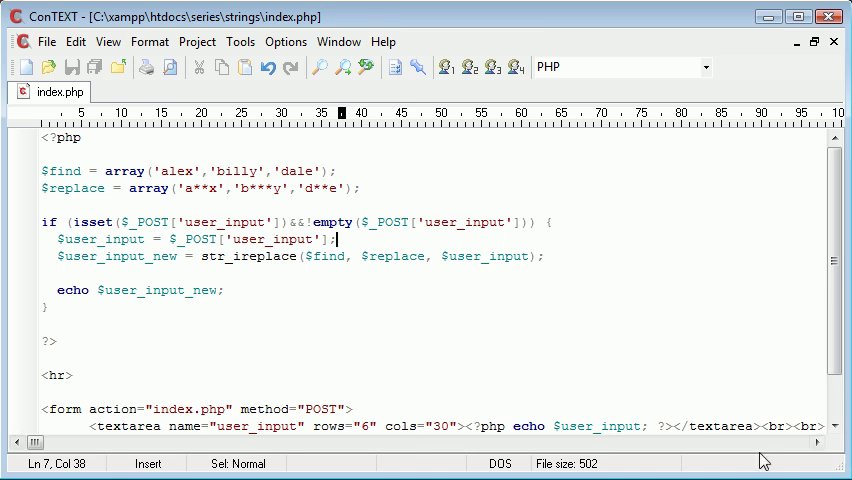